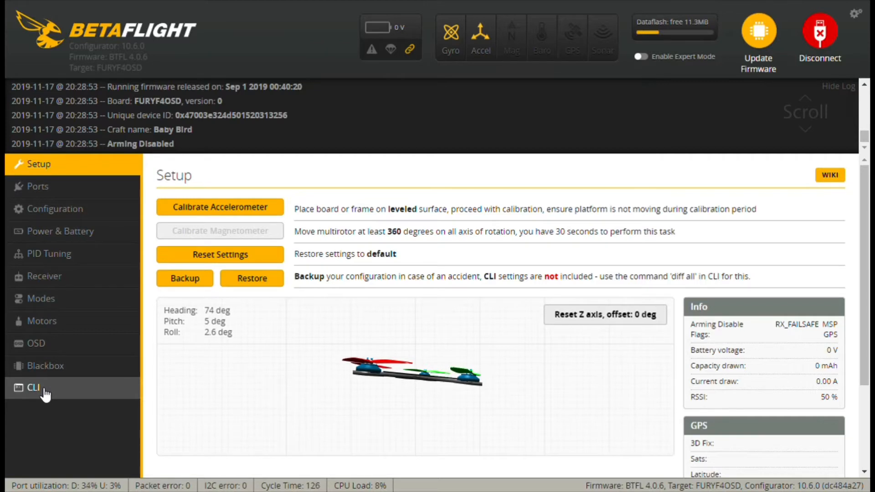
# - Open the CLI tab and start typing the 'b1' command into the command box
pyautogui.click(33, 388)
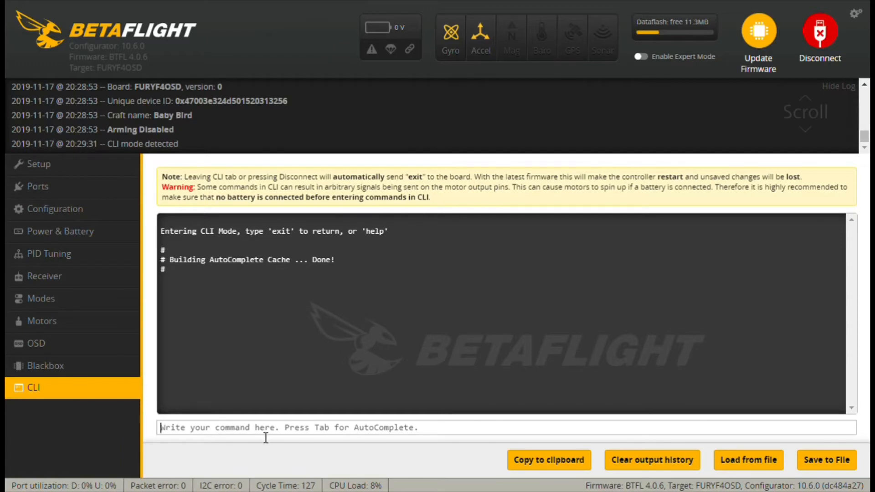
pyautogui.write('b')
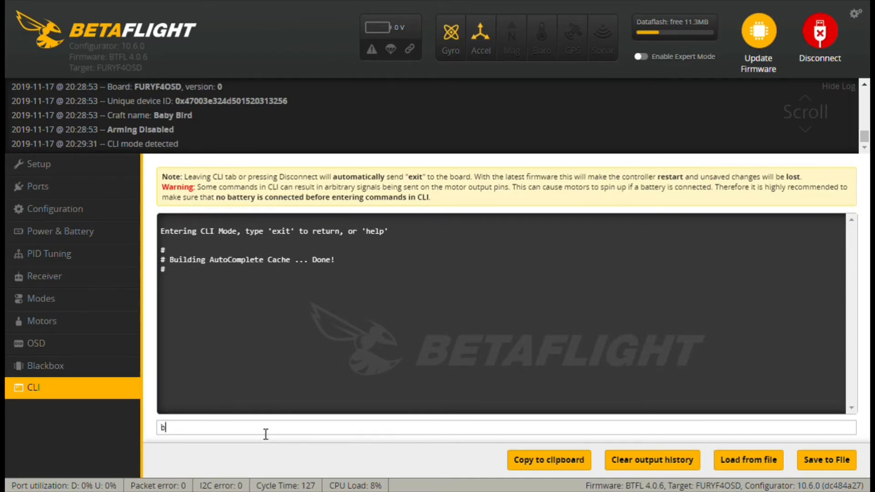
pyautogui.write('1')
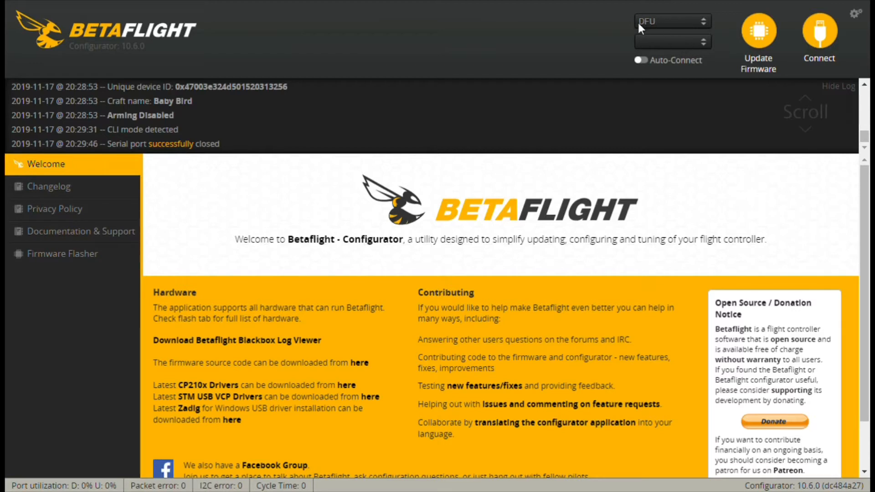
pyautogui.moveTo(659, 27)
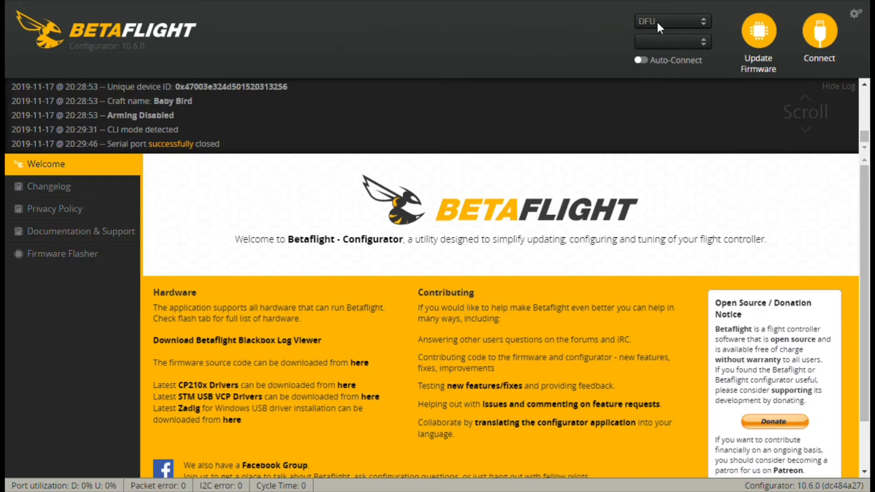
pyautogui.moveTo(452, 144)
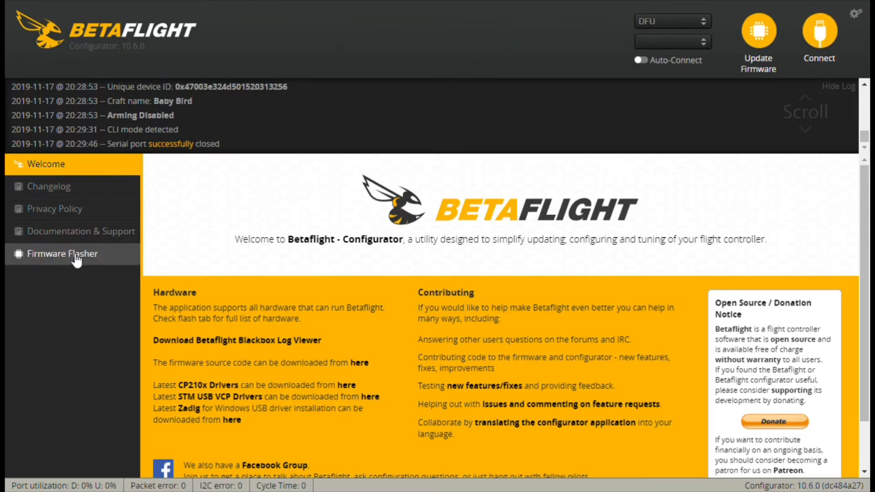
# - Open Firmware Flasher and select the FURYF4OSD (Legacy) board with the 4.1.1 release
pyautogui.click(62, 254)
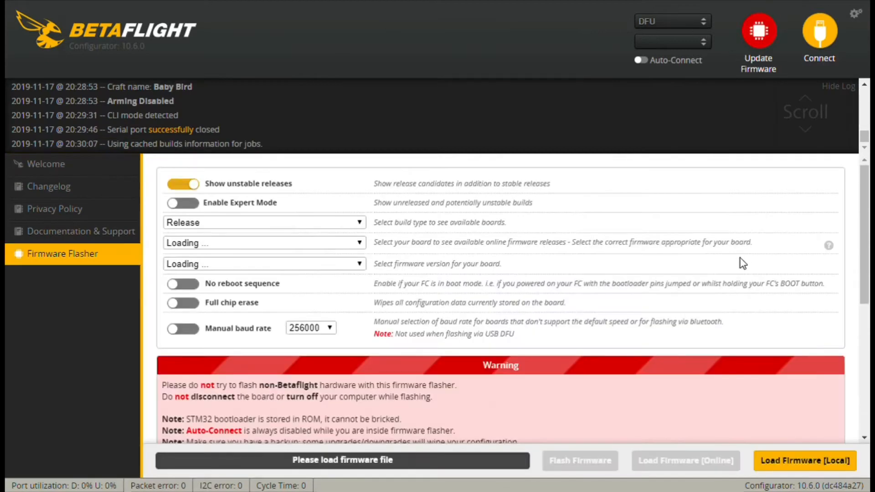
pyautogui.click(263, 242)
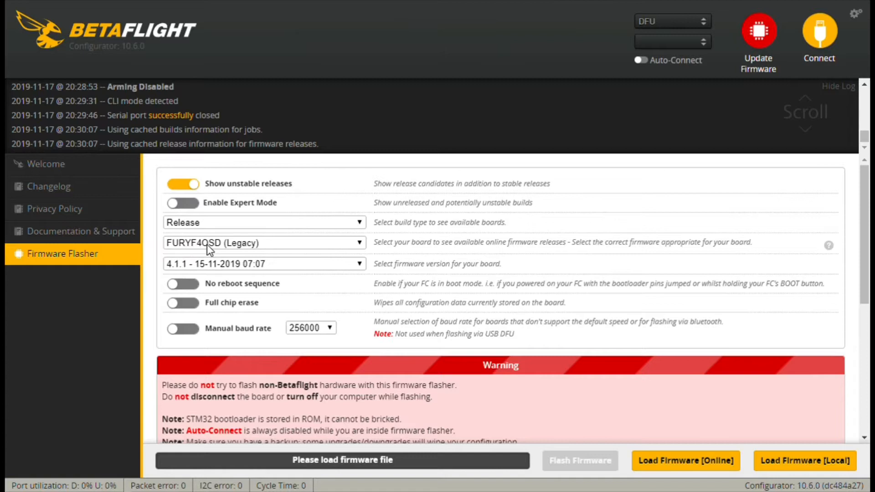
pyautogui.moveTo(260, 250)
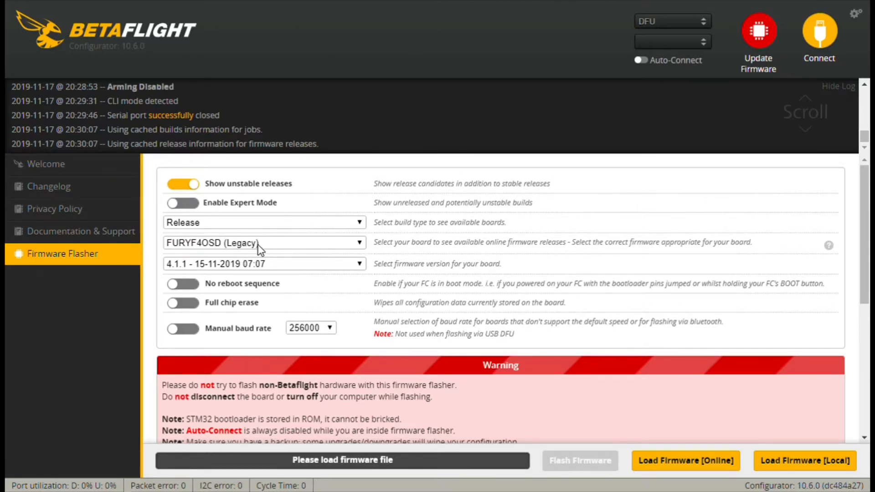
pyautogui.moveTo(311, 250)
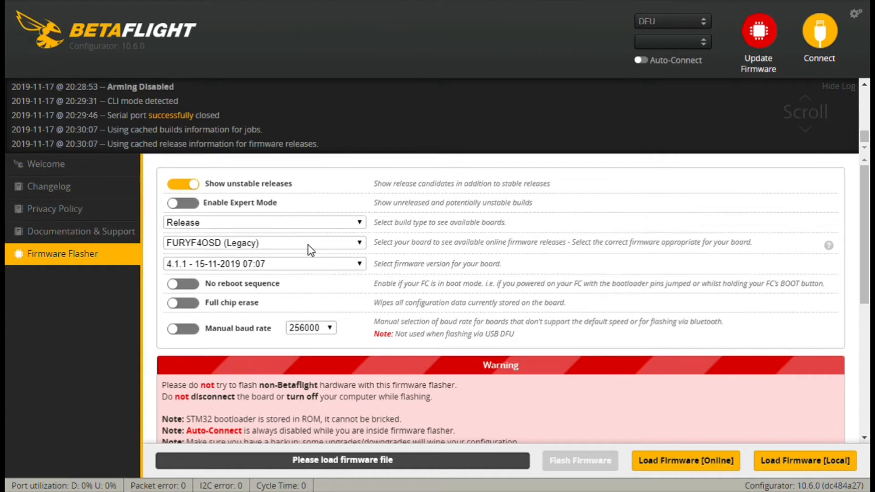
pyautogui.moveTo(239, 247)
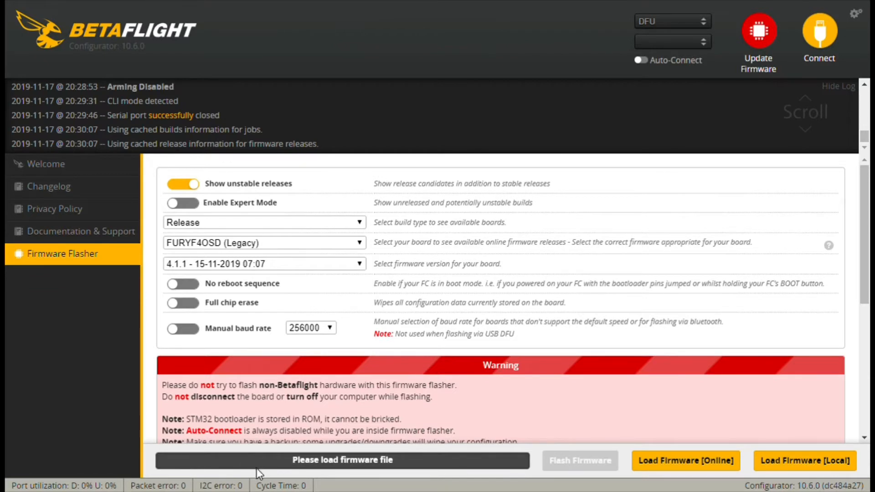
pyautogui.moveTo(242, 465)
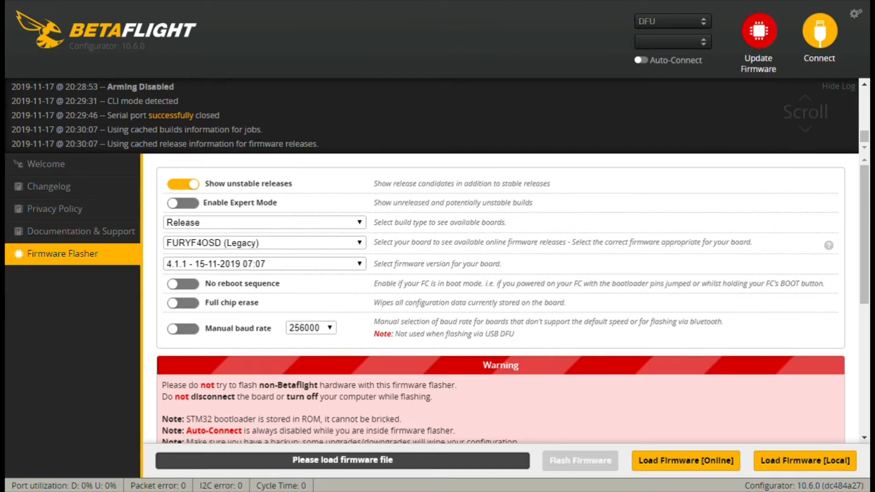
pyautogui.moveTo(242, 81)
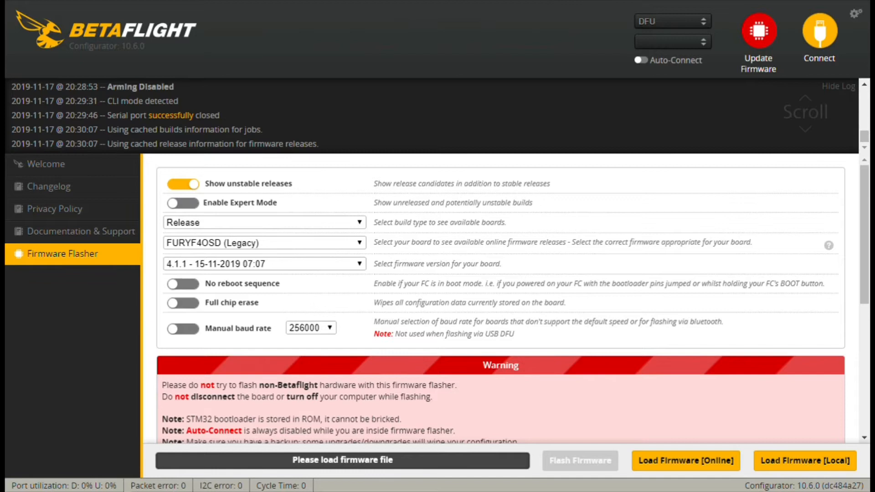
pyautogui.moveTo(289, 274)
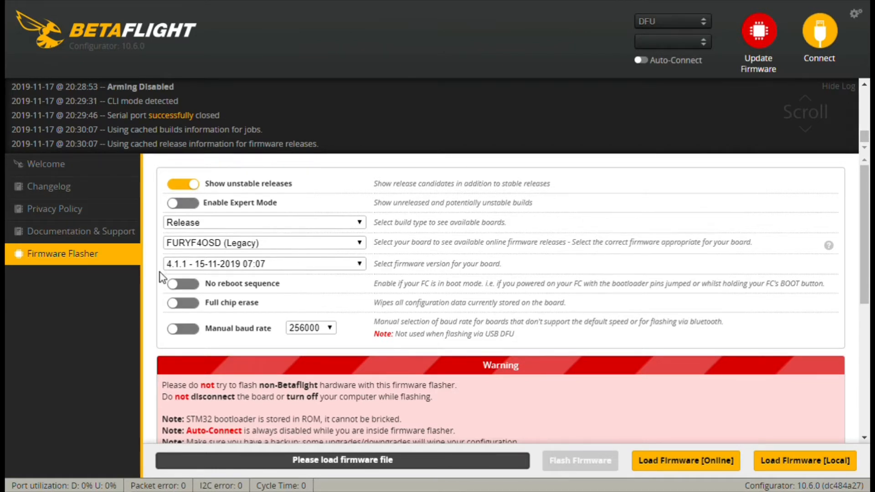
pyautogui.moveTo(239, 270)
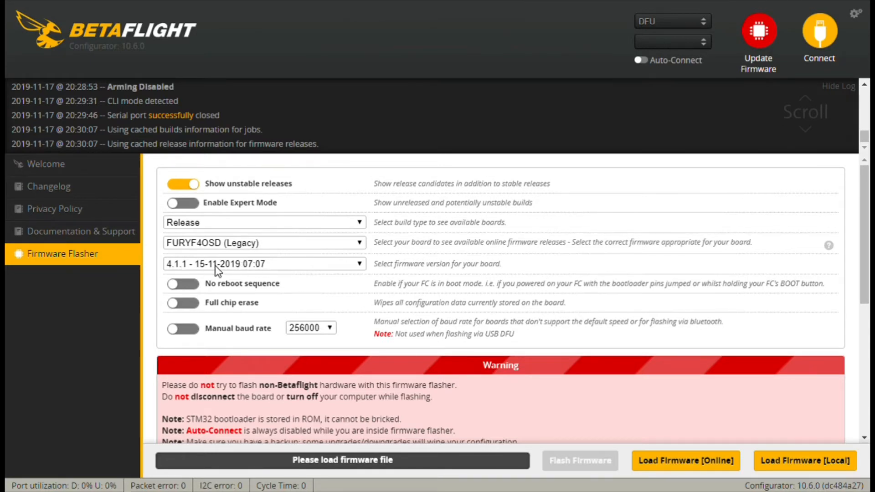
pyautogui.moveTo(374, 281)
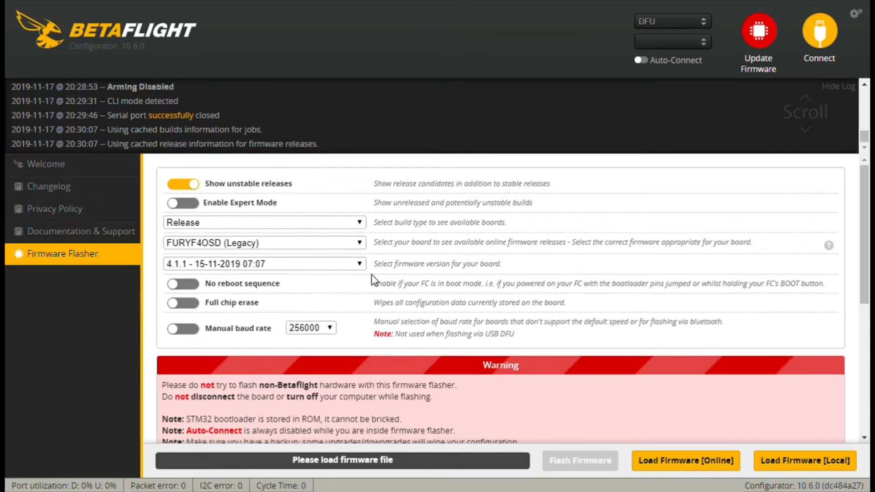
pyautogui.scroll(-3)
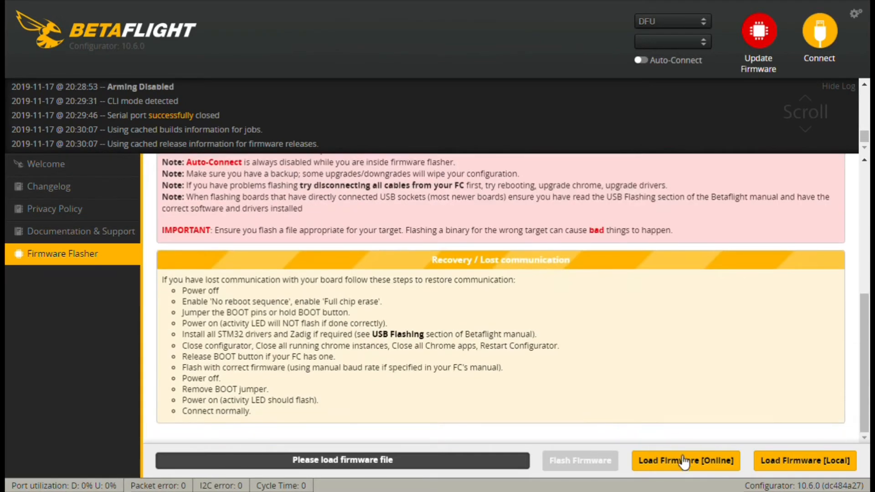
# - Load the 4.1.1 firmware online (422,798 bytes) and scroll through its release notes
pyautogui.click(686, 461)
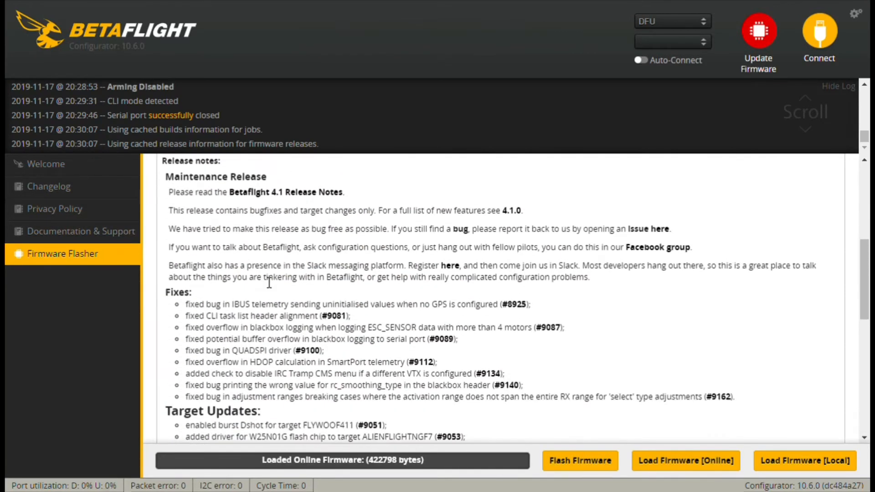
pyautogui.scroll(-3)
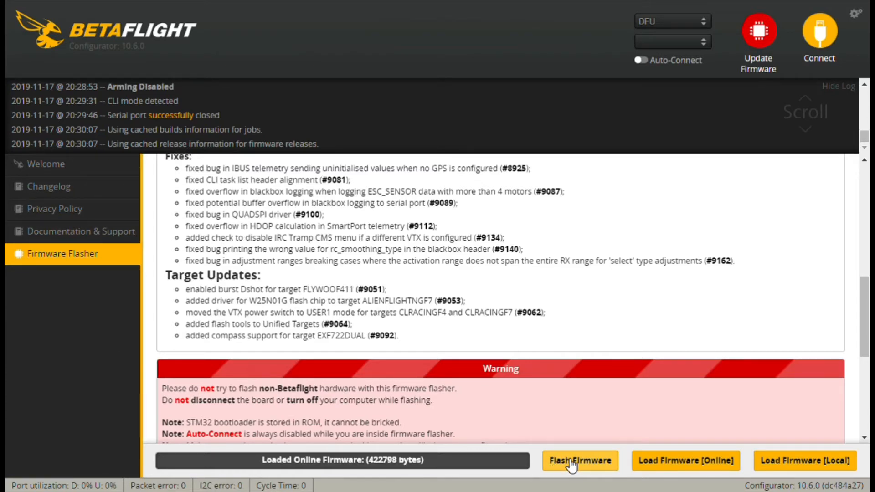
# - Flash the loaded 4.1.1 firmware until the progress bar reports Programming: SUCCESSFUL
pyautogui.click(580, 460)
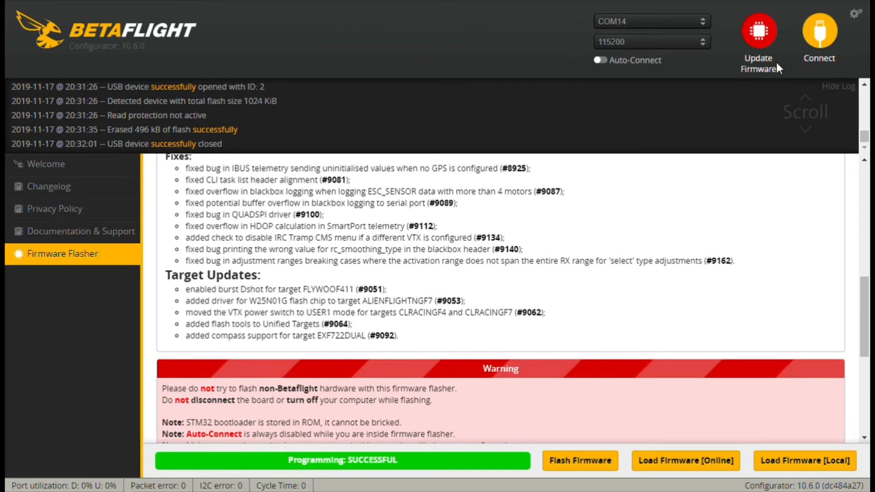
pyautogui.moveTo(819, 32)
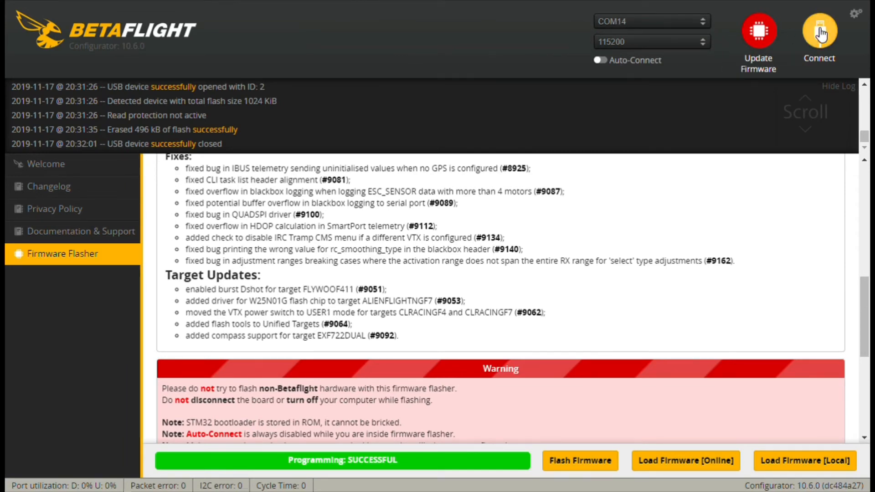
# - Connect to the flashed board and review the default Ports, Configuration, OSD and Modes pages
pyautogui.click(818, 30)
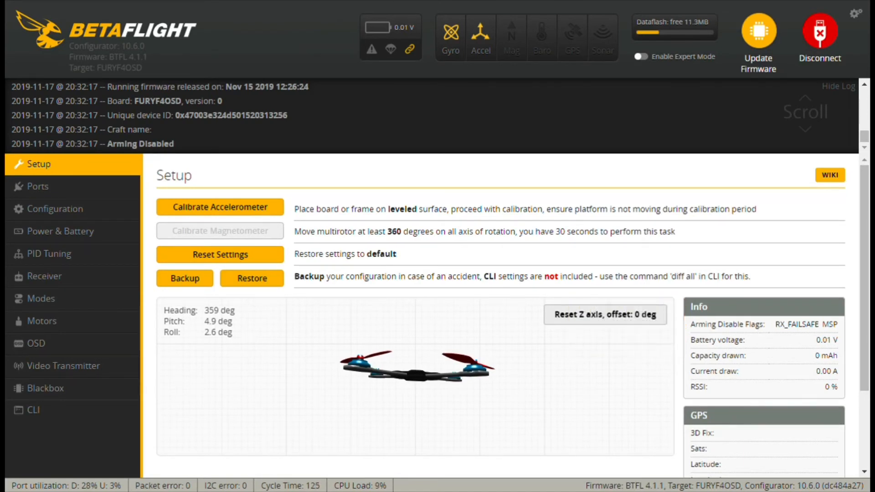
pyautogui.click(38, 186)
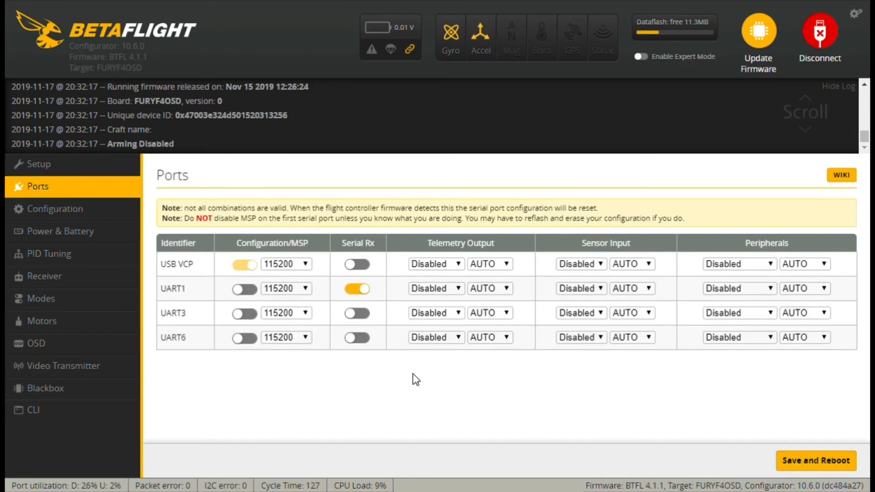
pyautogui.moveTo(524, 341)
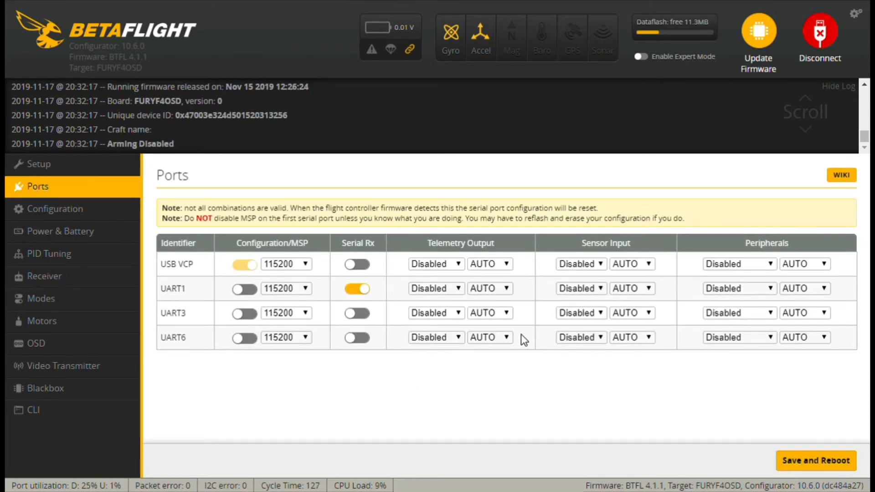
pyautogui.moveTo(60, 231)
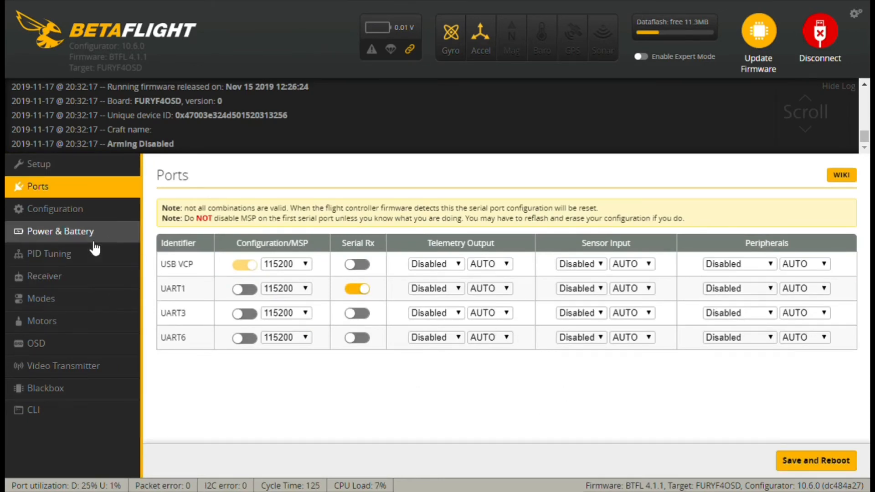
pyautogui.click(55, 209)
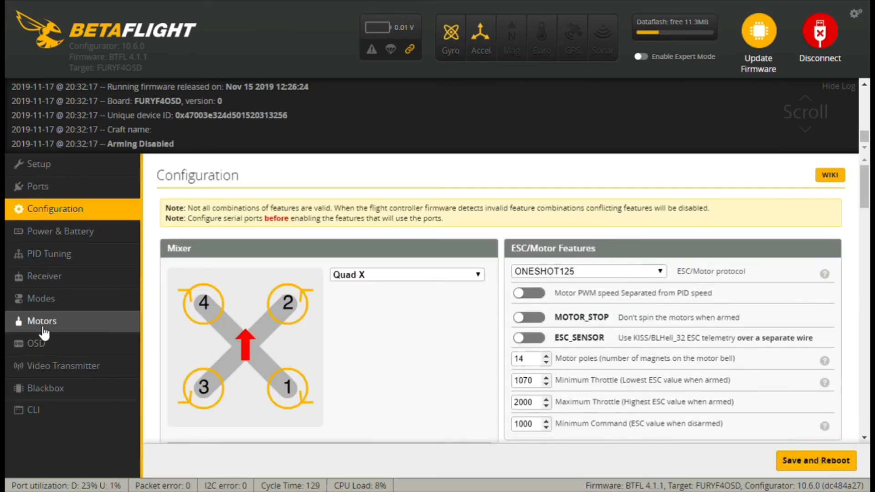
pyautogui.click(35, 343)
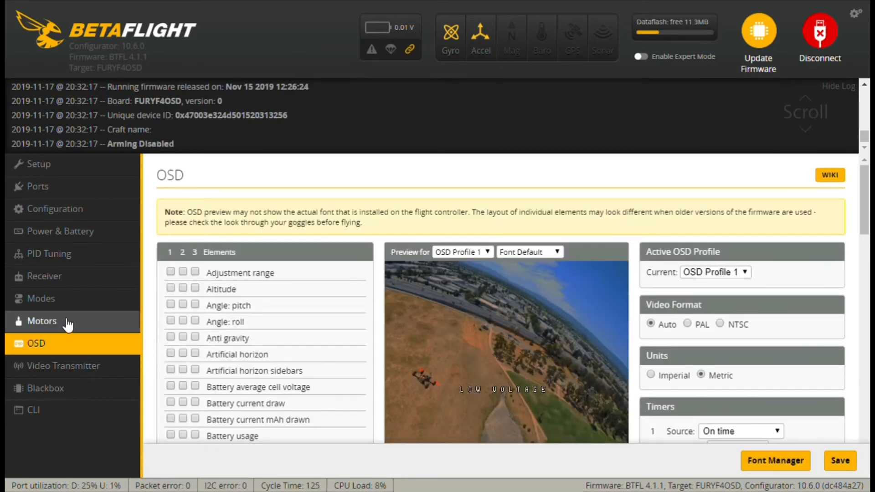
pyautogui.click(40, 298)
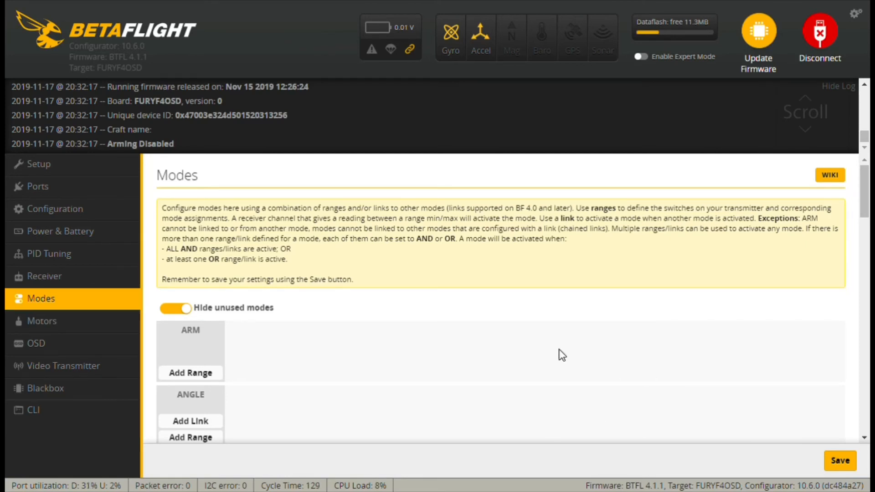
pyautogui.moveTo(584, 359)
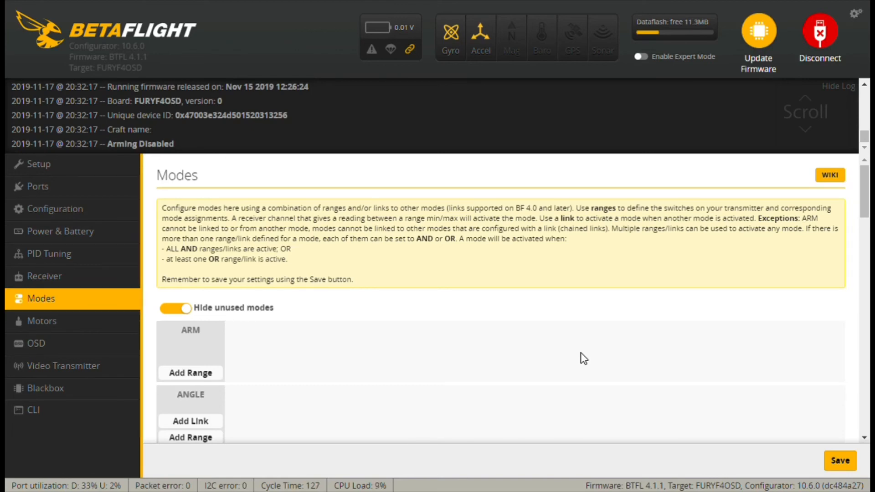
pyautogui.moveTo(665, 266)
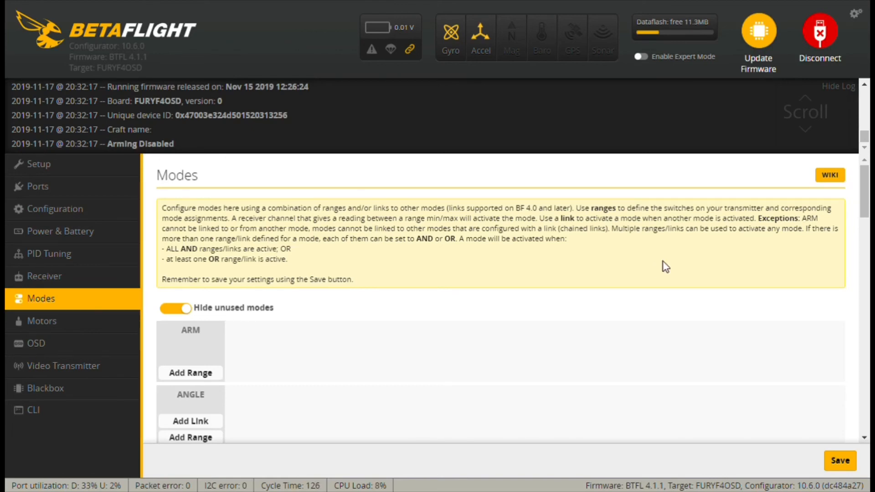